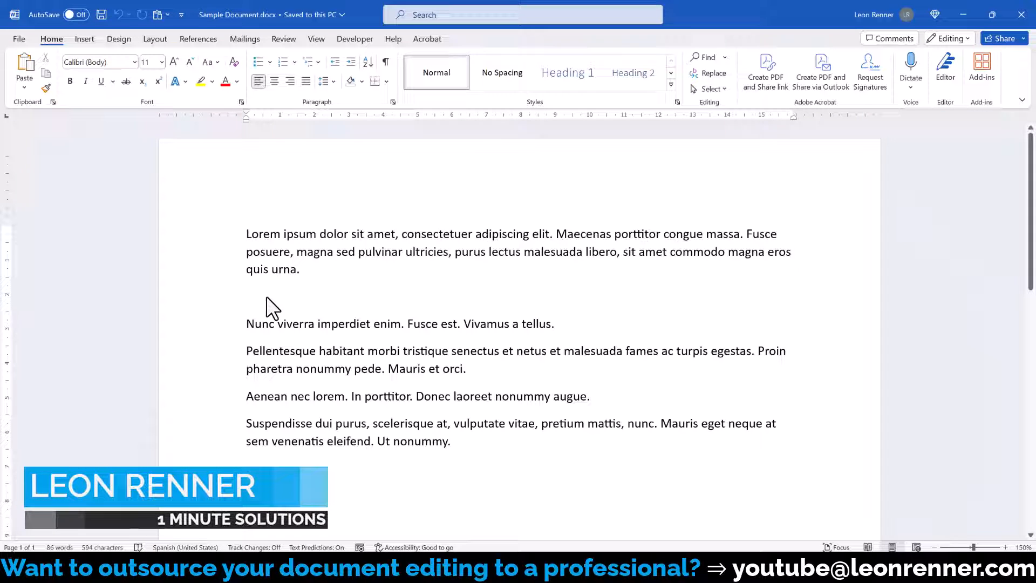
# Step: Try inserting an equation placeholder on the blank line with Alt+Shift+0, then remove it
pyautogui.click(249, 295)
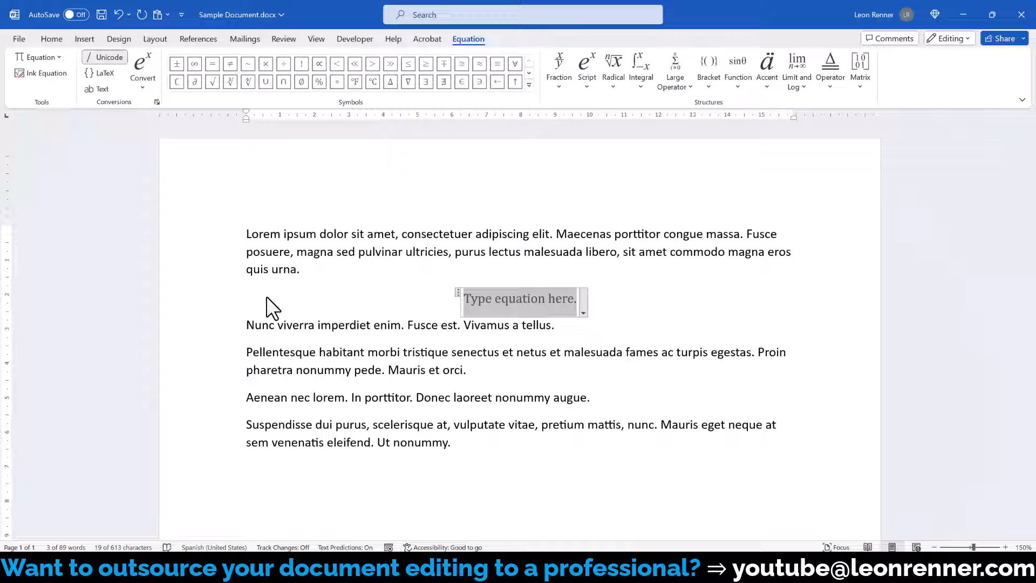
pyautogui.click(51, 39)
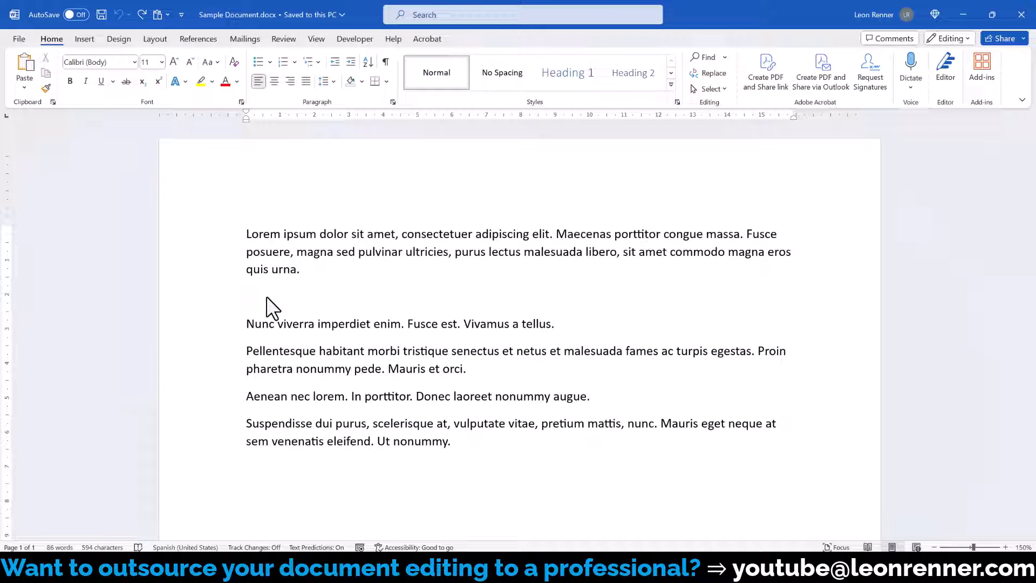
pyautogui.click(248, 296)
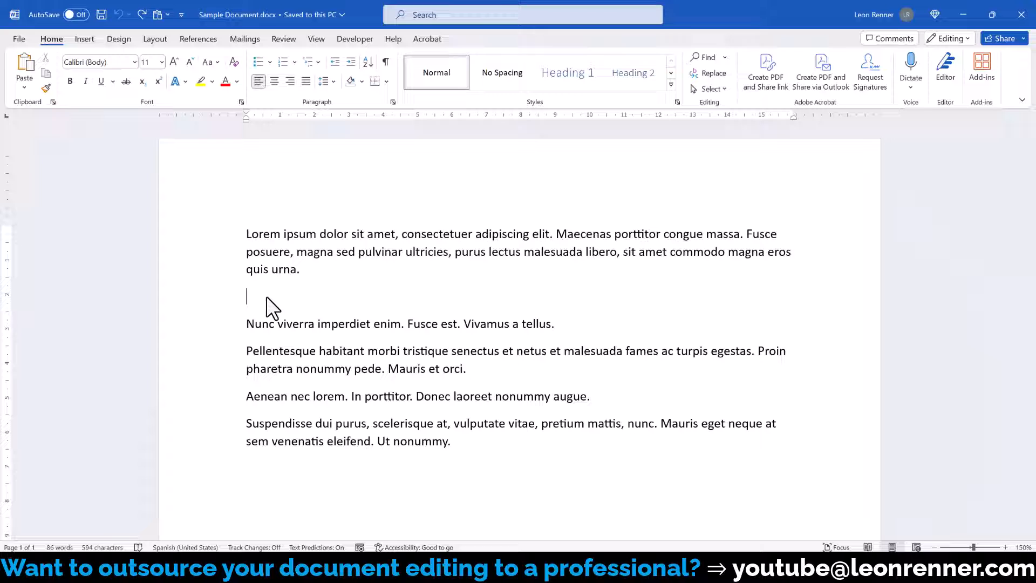
pyautogui.press('alt+shift+0')
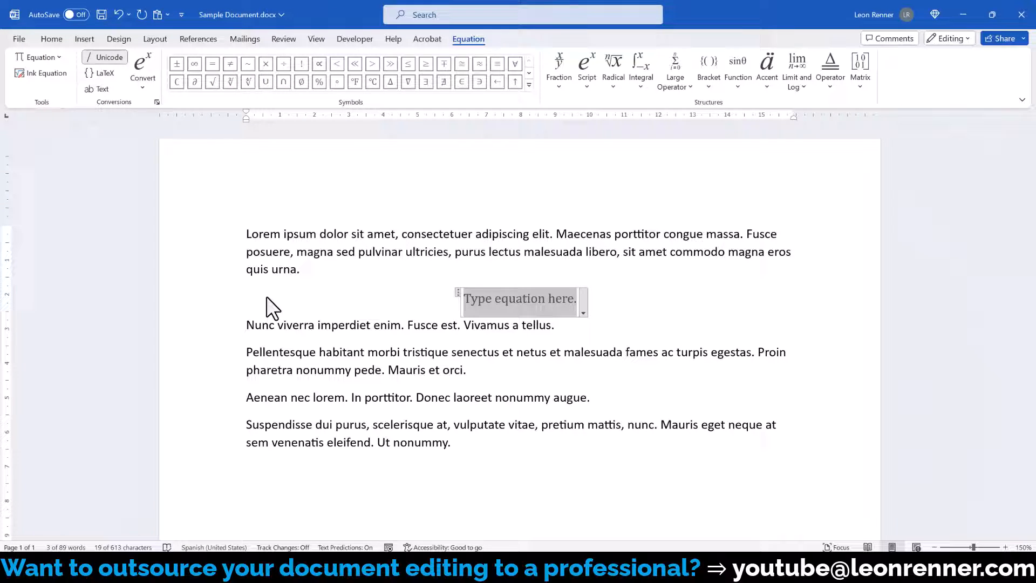
pyautogui.click(51, 39)
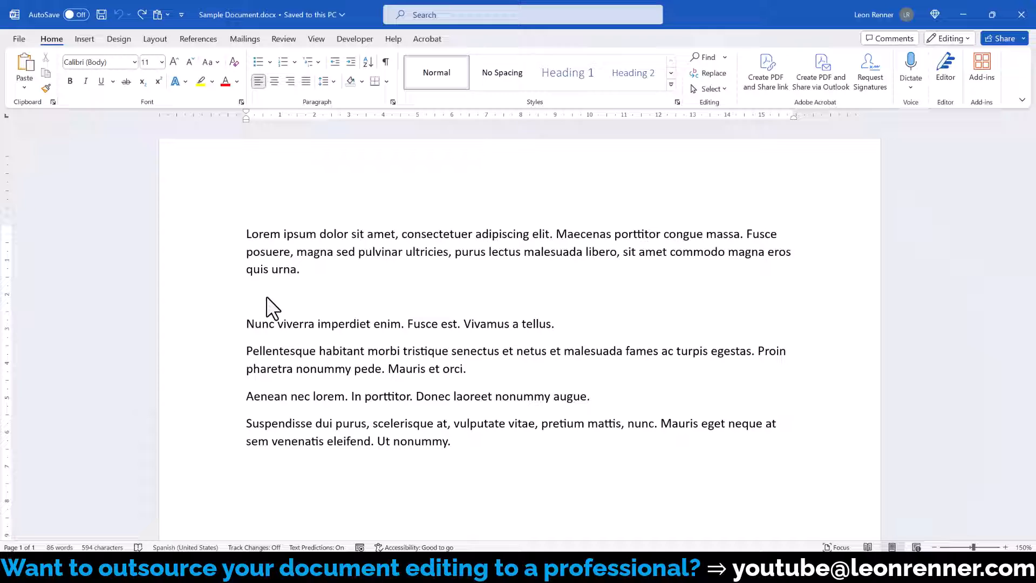
# Step: Reach Word Options' ribbon customization from the ribbon's right-click menu
pyautogui.click(248, 295)
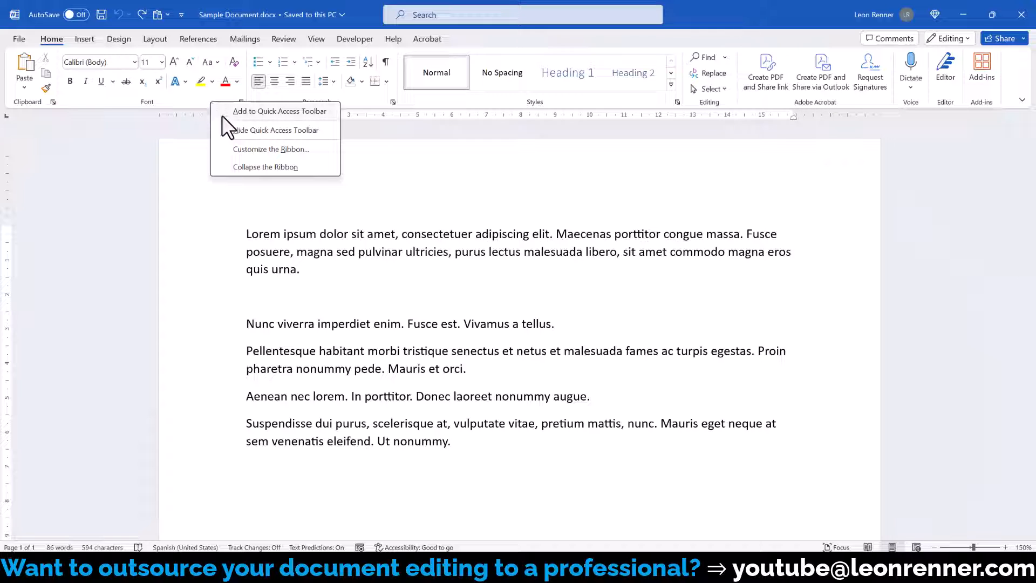
pyautogui.click(270, 149)
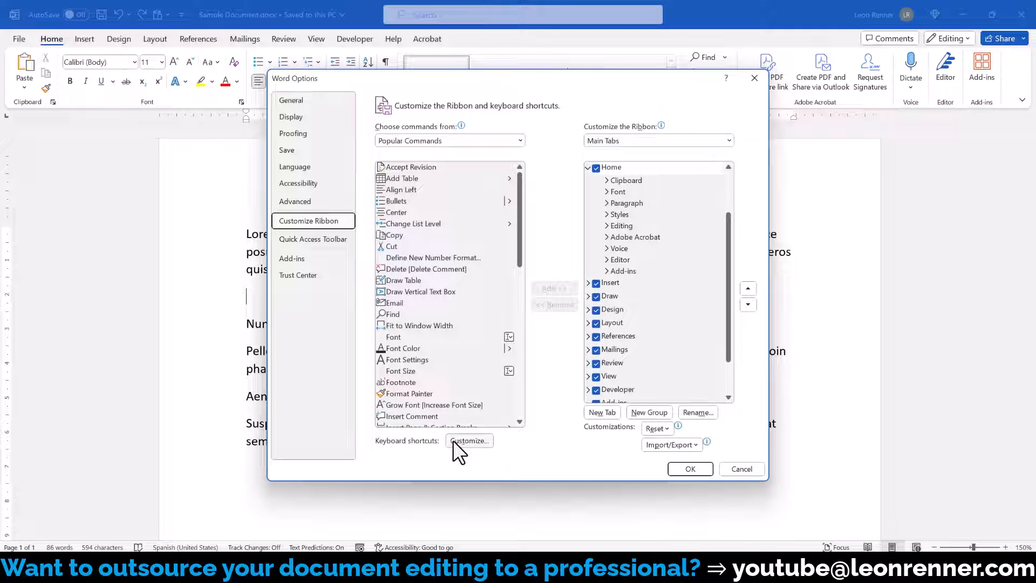
# Step: In Customize Keyboard, show All Commands and scroll toward EquationInsert
pyautogui.click(469, 441)
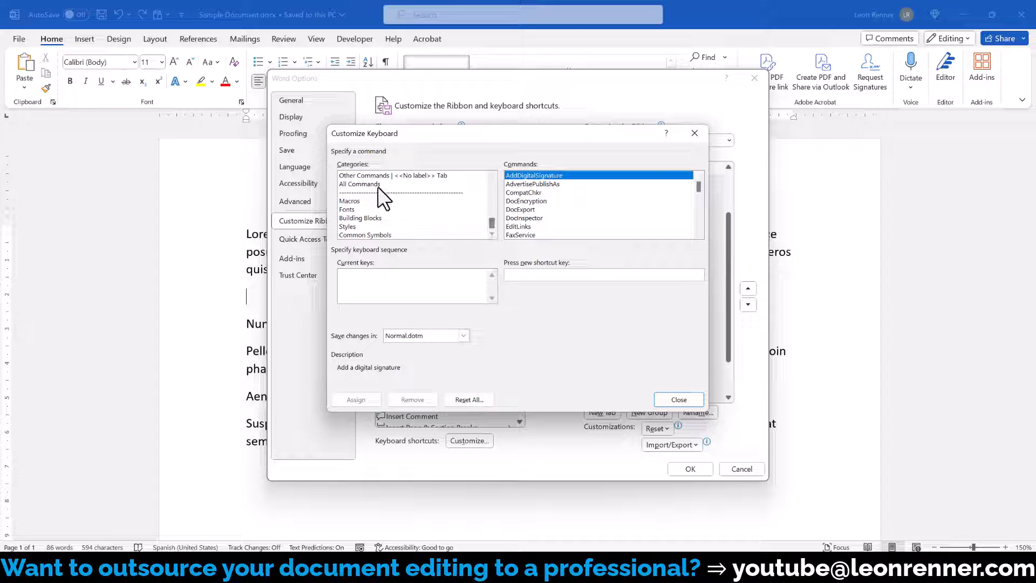
pyautogui.click(360, 183)
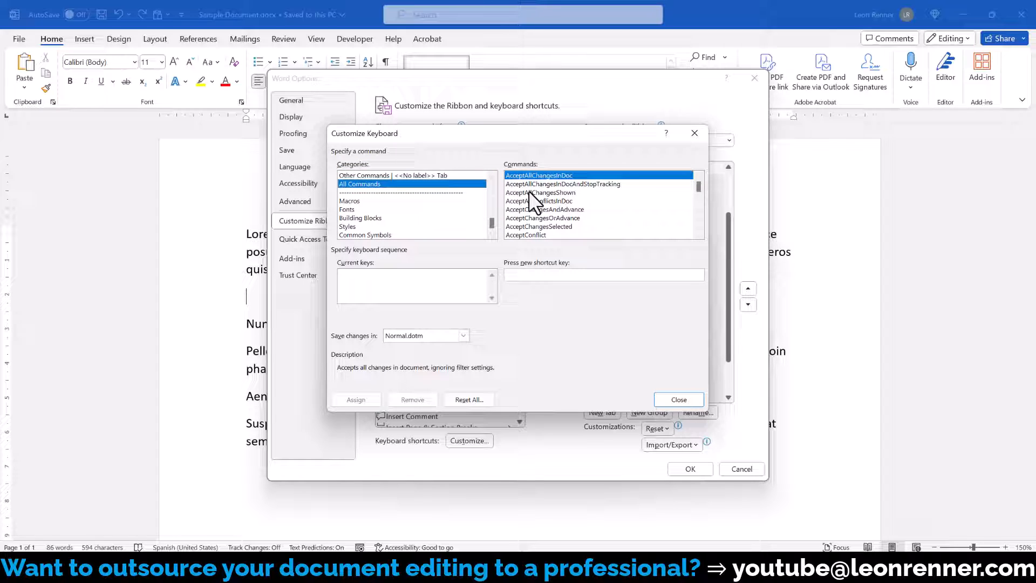
pyautogui.click(539, 192)
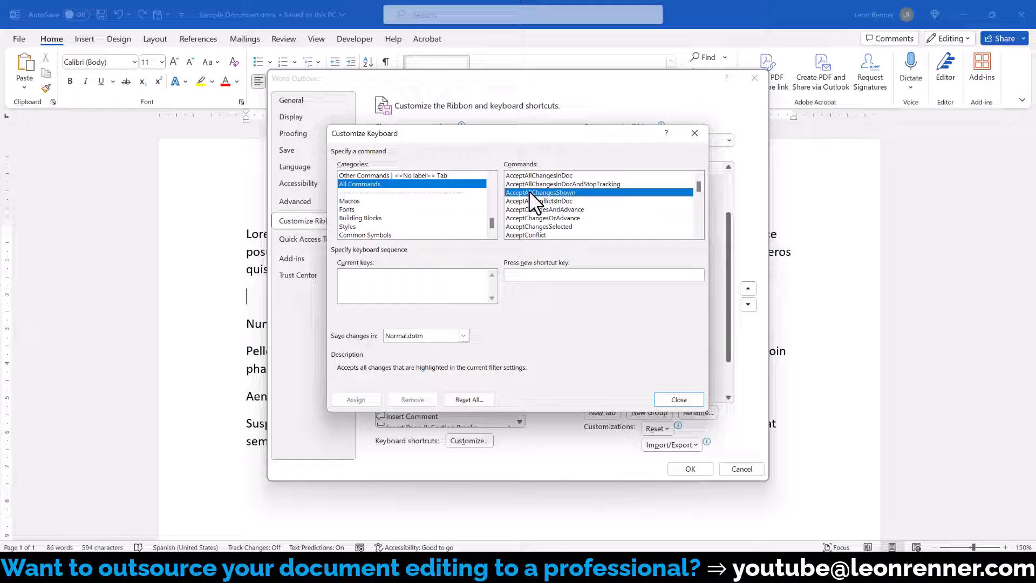
pyautogui.scroll(-3)
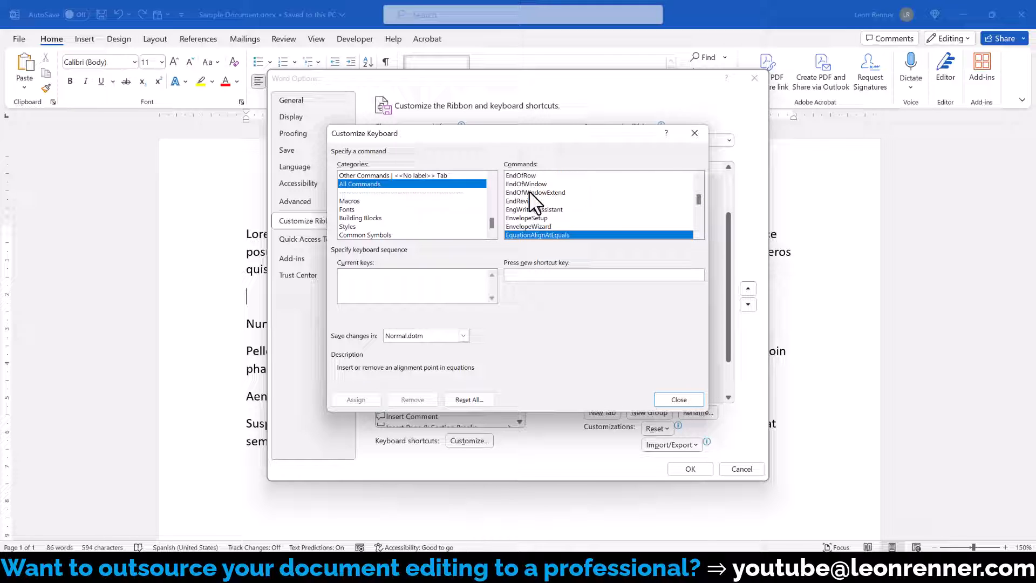
pyautogui.moveTo(698, 201)
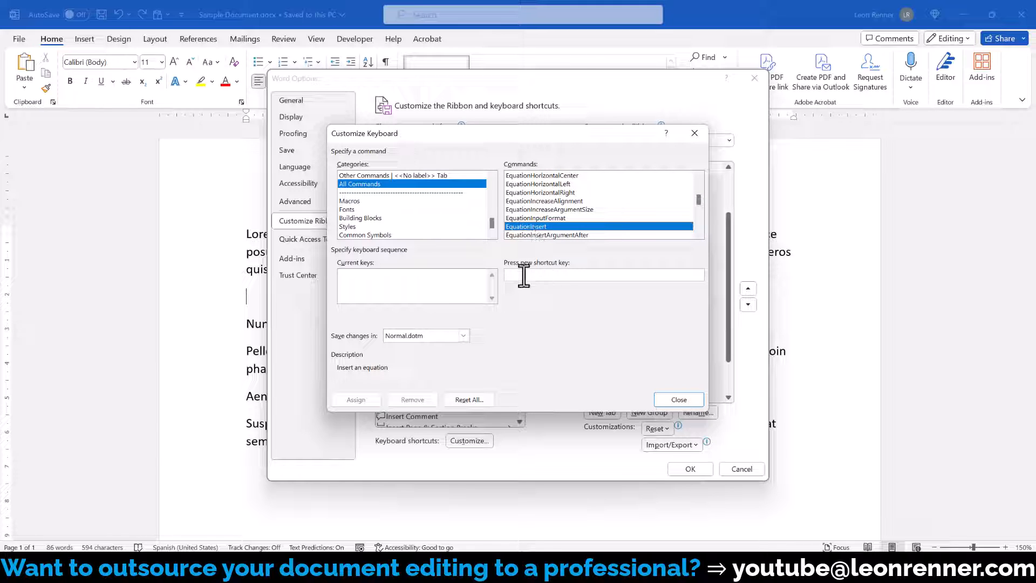
# Step: Assign Alt+E as the shortcut for EquationInsert and return to the document
pyautogui.click(588, 275)
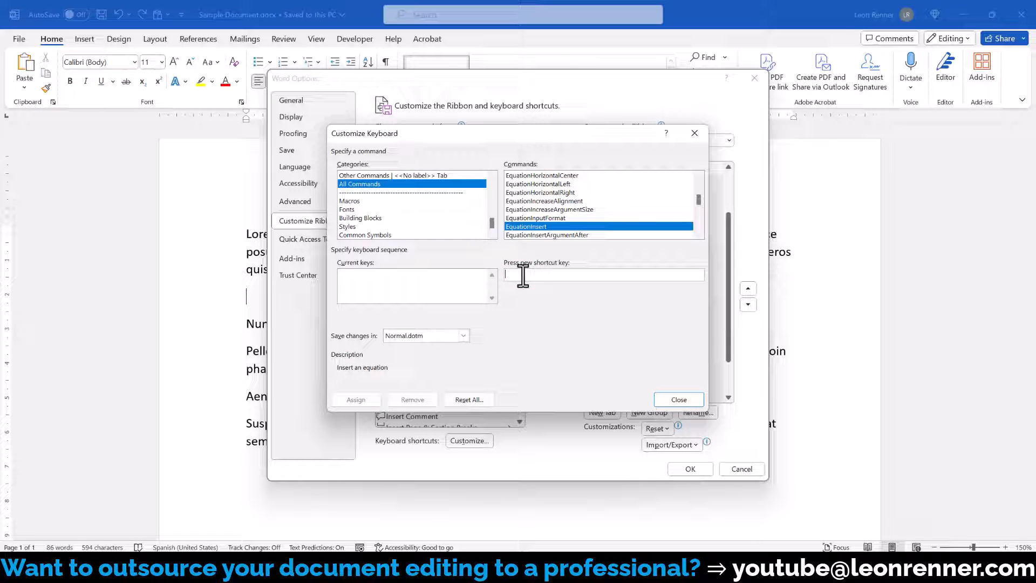
pyautogui.write('Alt+E')
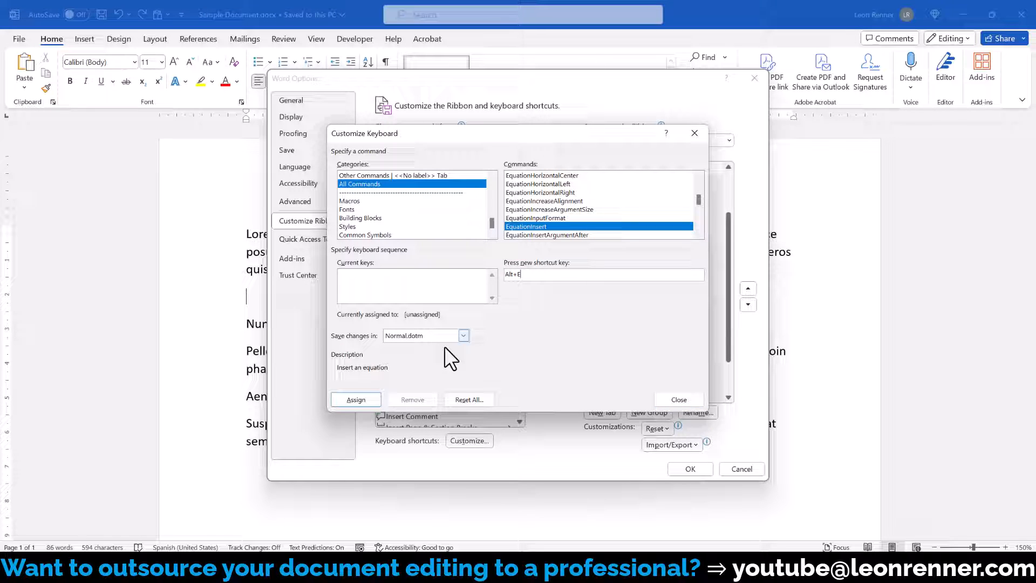
pyautogui.click(678, 399)
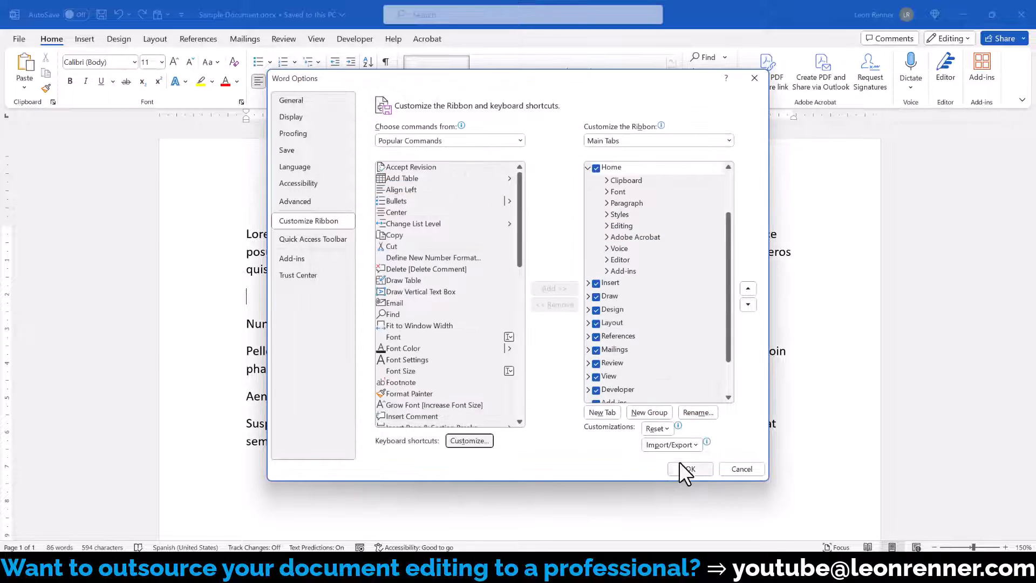
pyautogui.click(689, 470)
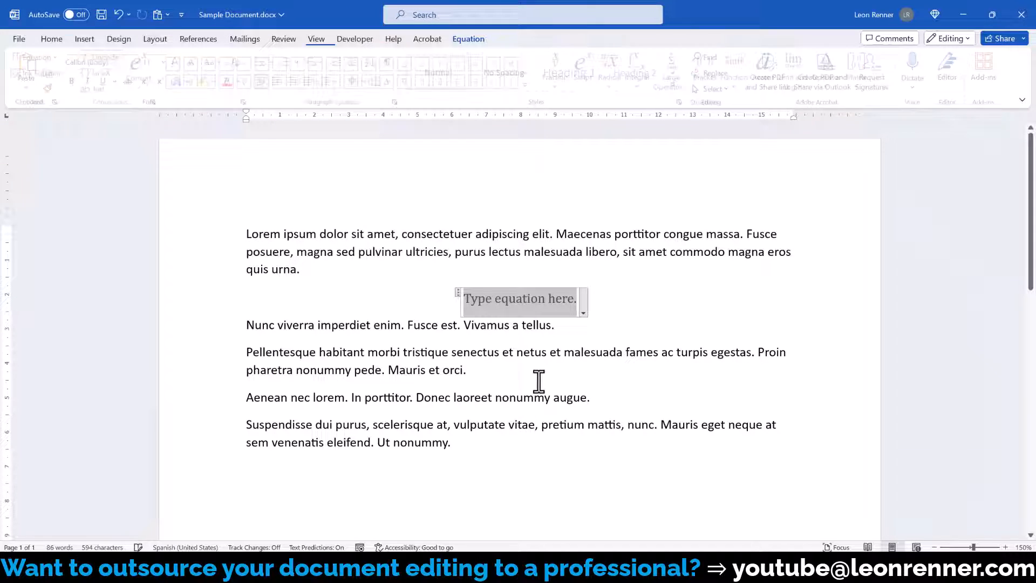